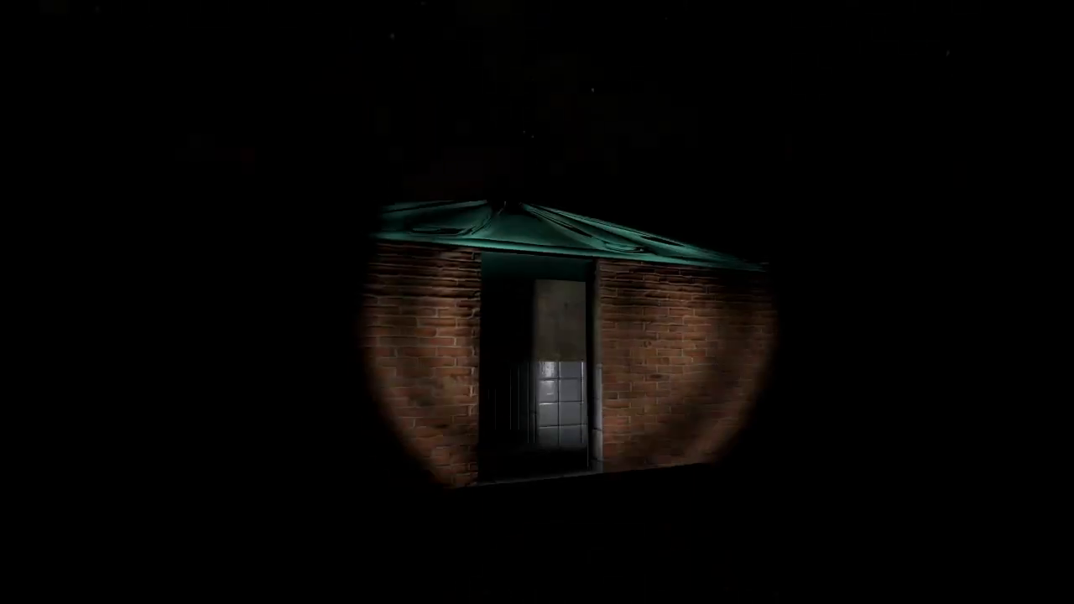
key("W")
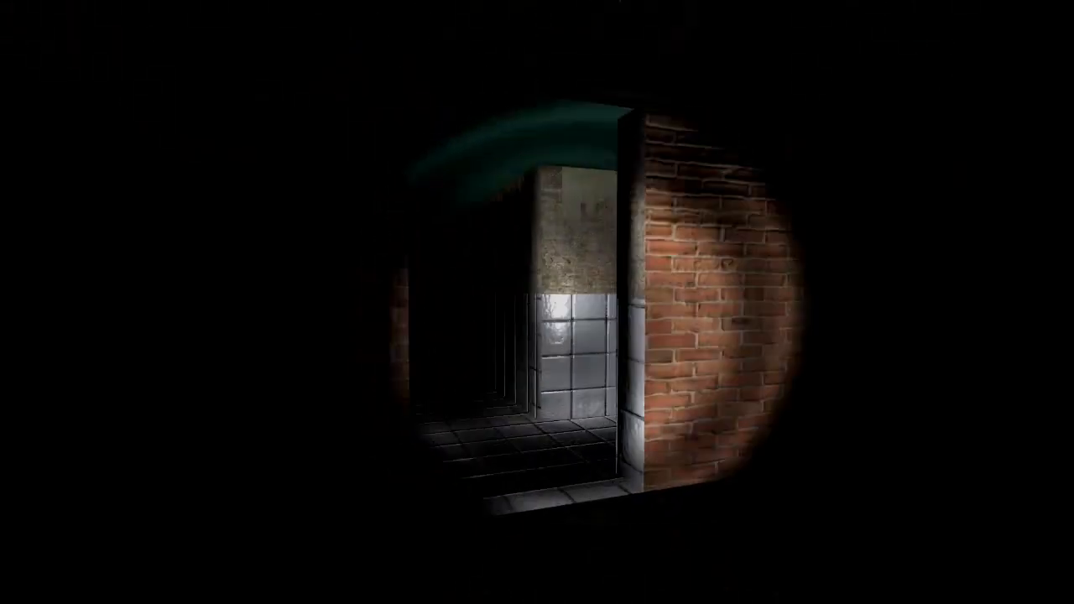